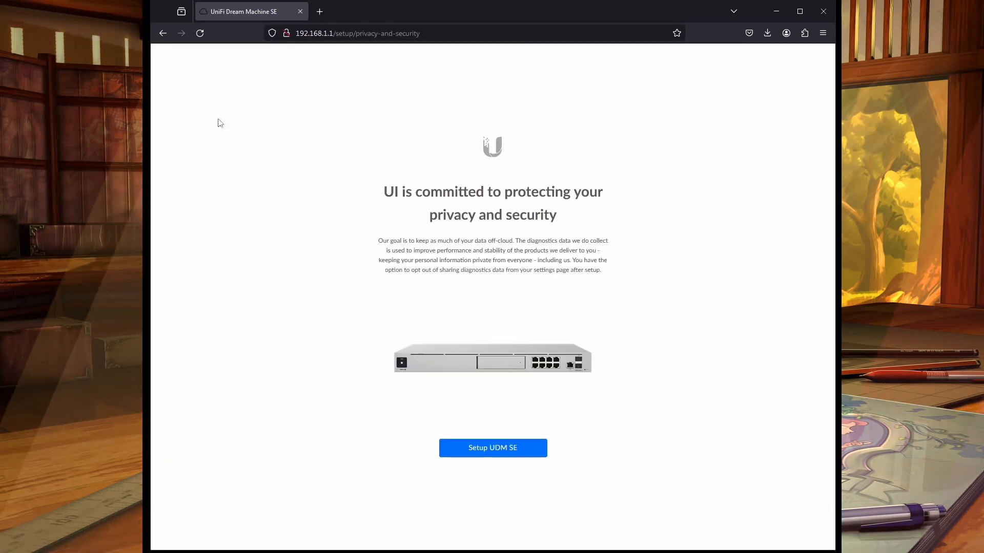
Start the UDM SE setup from the privacy and security page.
{"action": "left_click", "coordinate": [492, 448]}
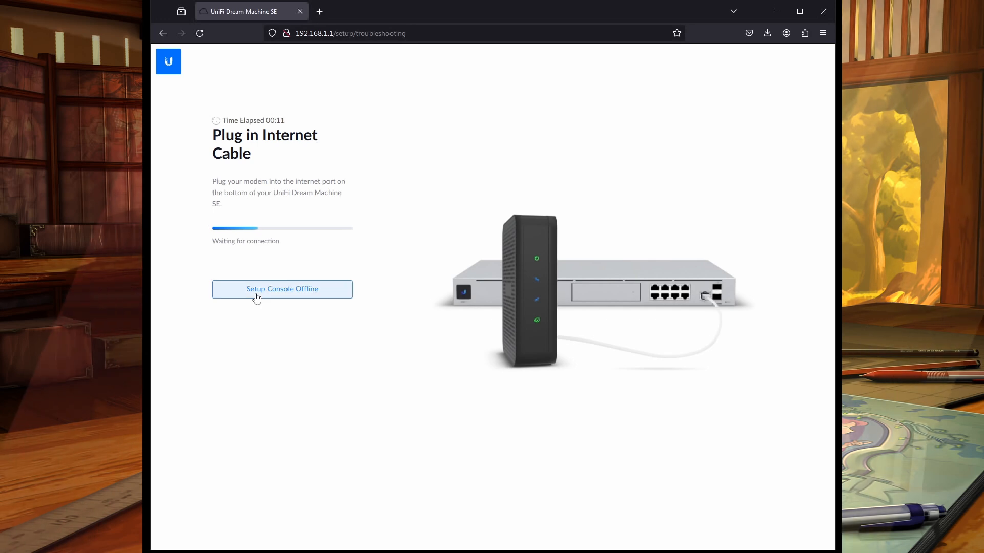
Choose offline setup and confirm it, reaching step 1 of 5.
{"action": "left_click", "coordinate": [282, 289]}
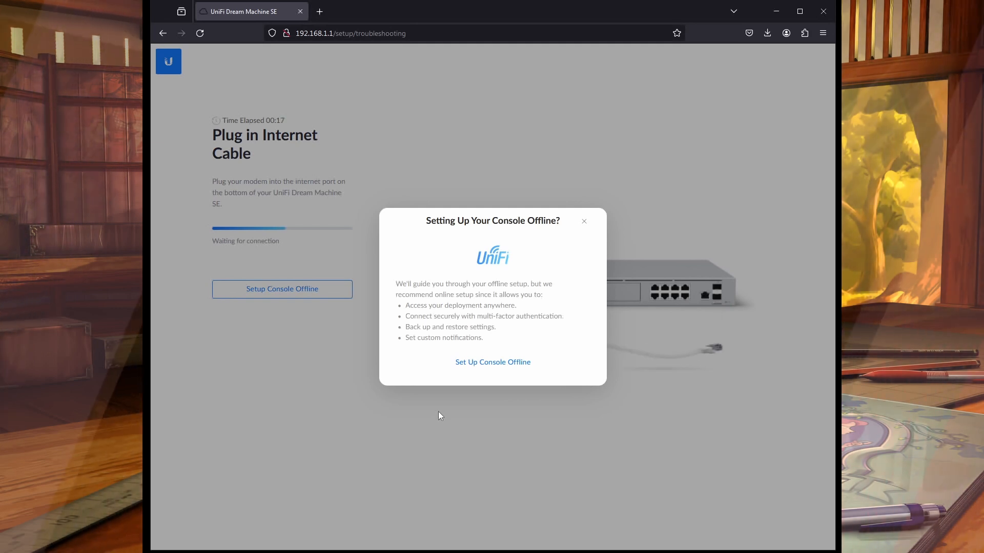
{"action": "mouse_move", "coordinate": [479, 364]}
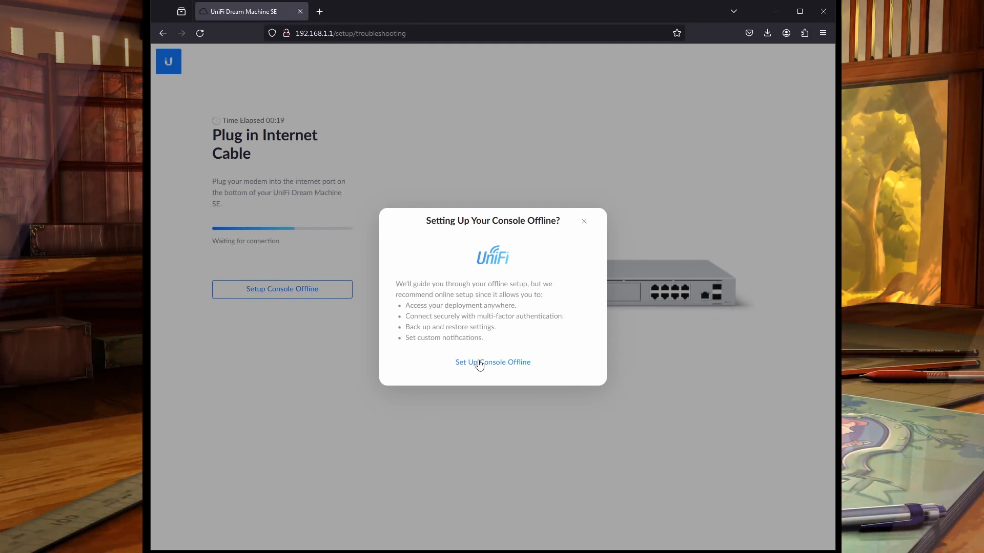
{"action": "left_click", "coordinate": [493, 362]}
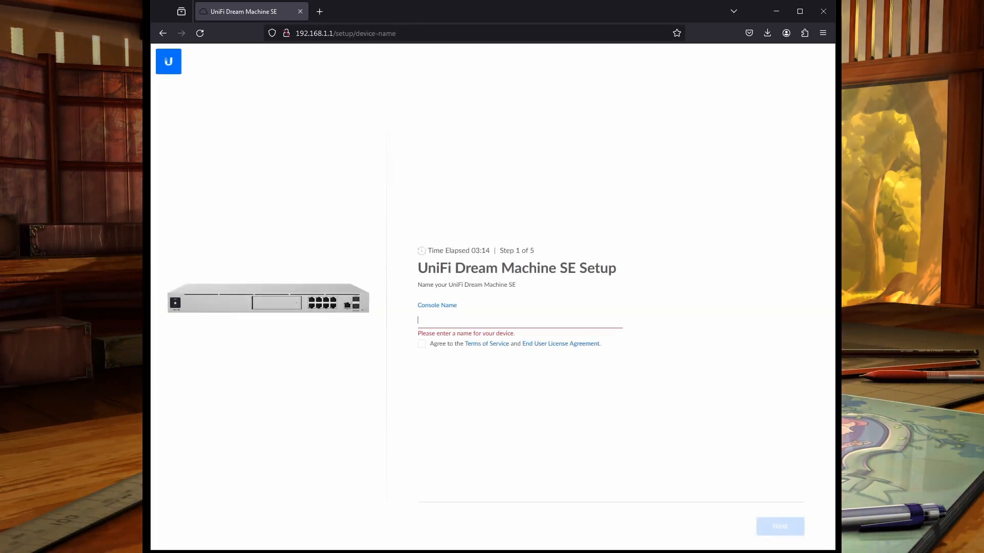
Name the console 'Groudon', accept the Terms of Service and EULA, and continue.
{"action": "type", "text": "Groudon"}
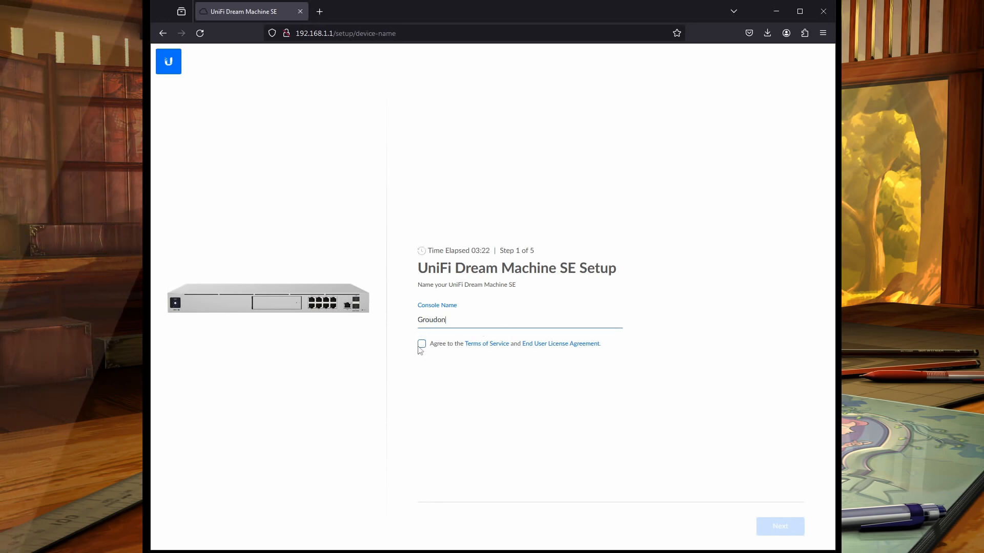
{"action": "left_click", "coordinate": [421, 343]}
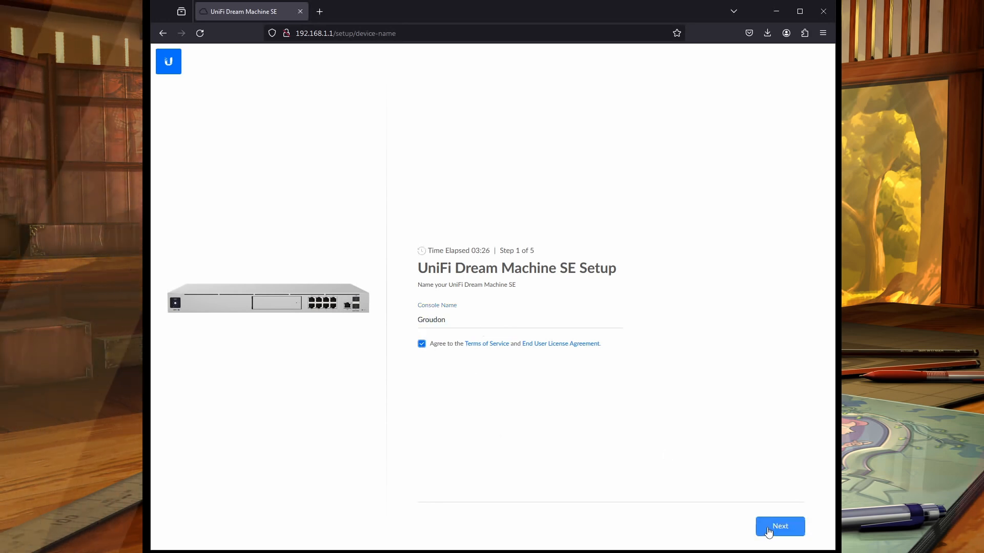
{"action": "left_click", "coordinate": [778, 527]}
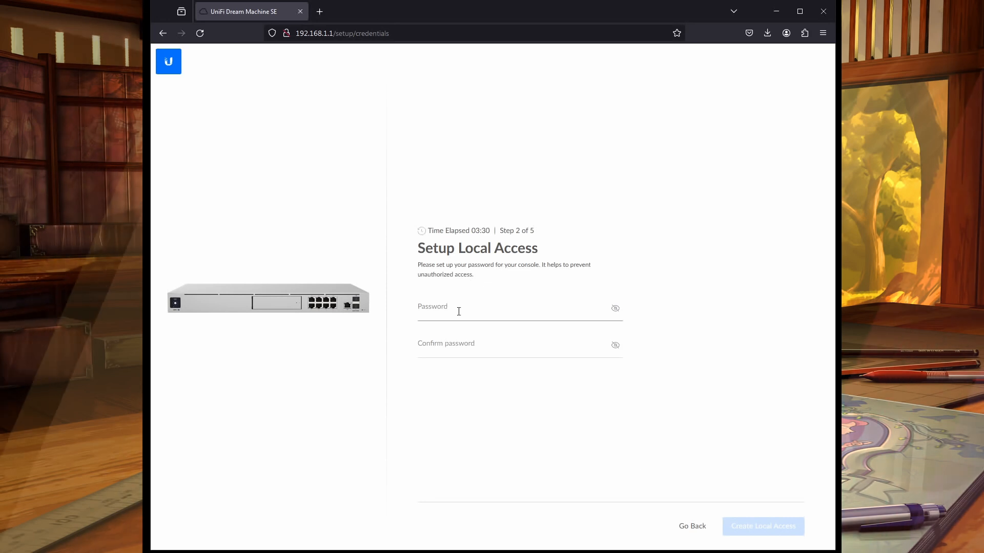
{"action": "type", "text": "password"}
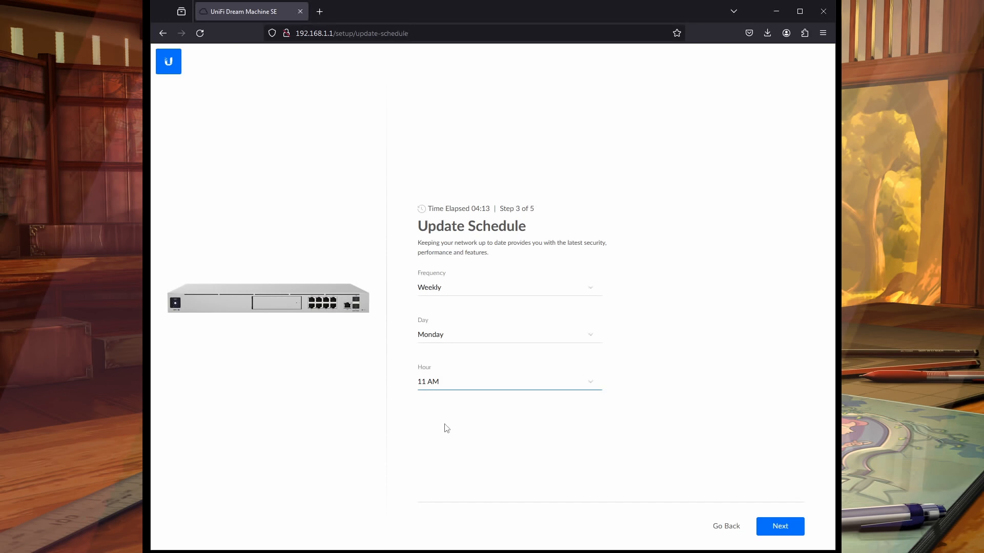
Keep weekly Monday 11 AM updates, leave diagnostics off, and finish to begin provisioning.
{"action": "left_click", "coordinate": [778, 525]}
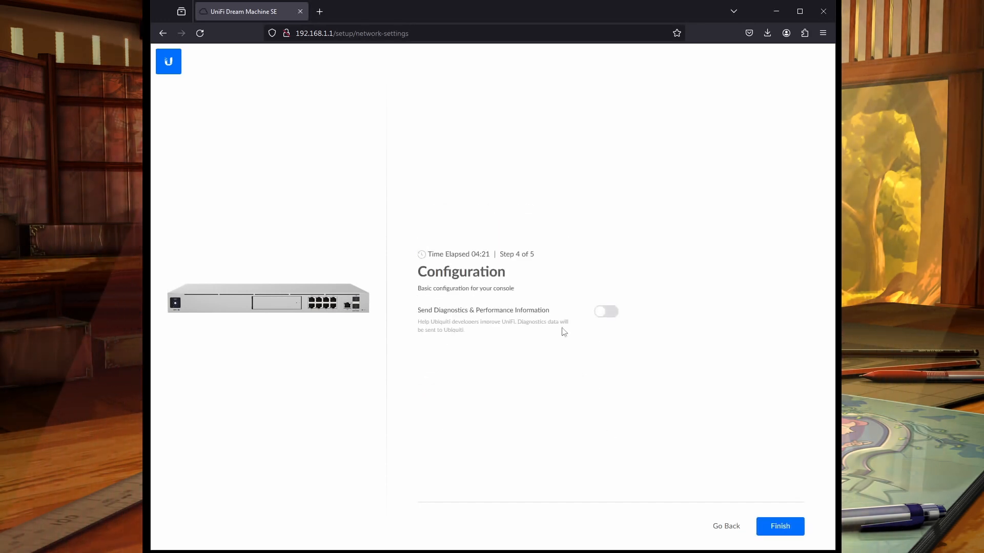
{"action": "left_click", "coordinate": [779, 526]}
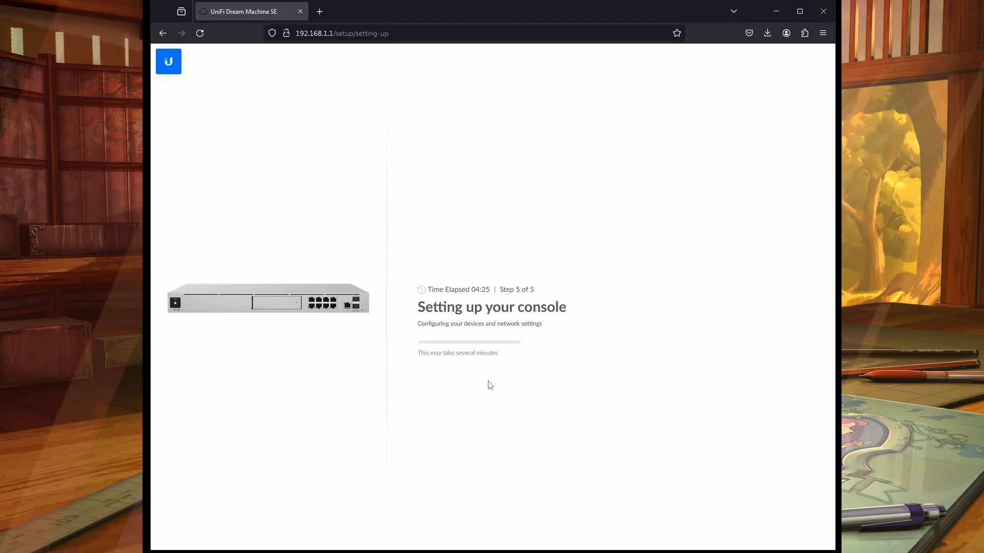